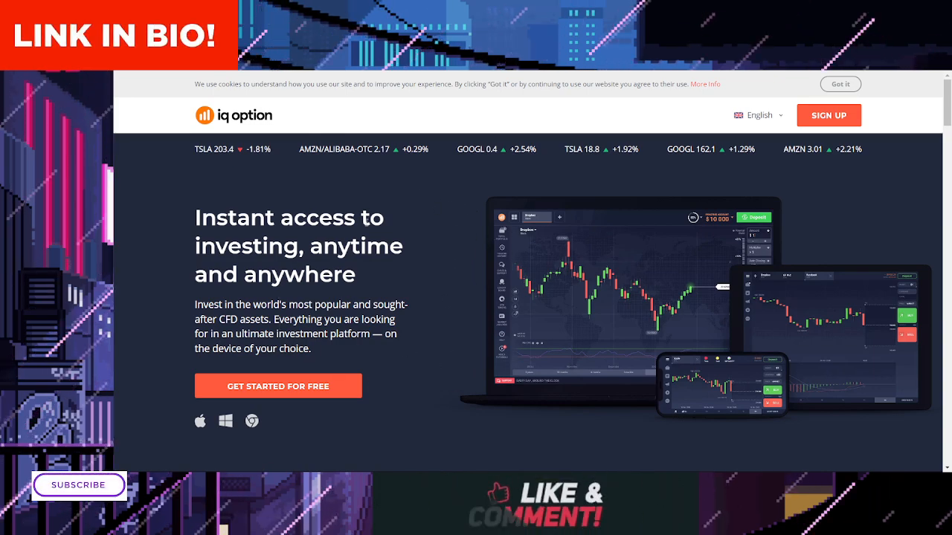
pyautogui.moveTo(400, 358)
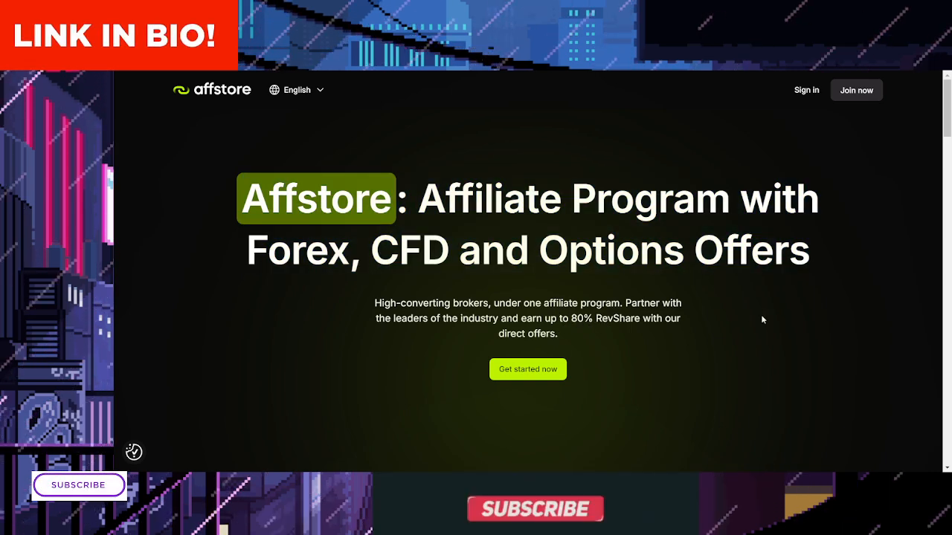
pyautogui.scroll(-3)
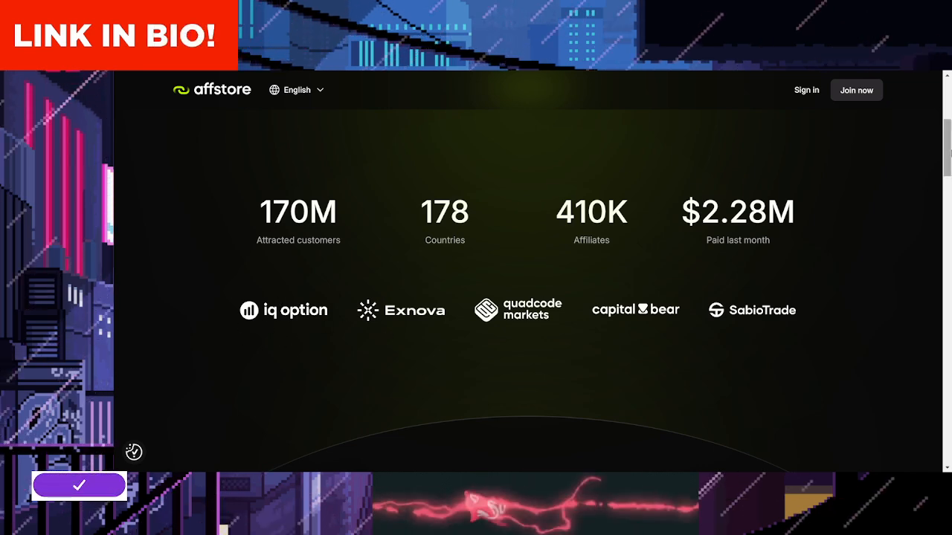
pyautogui.scroll(-3)
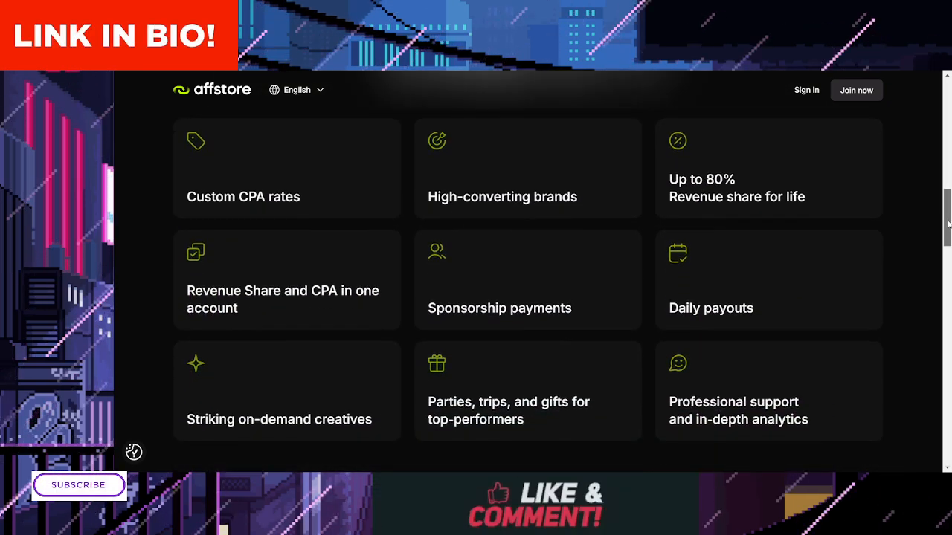
pyautogui.scroll(-3)
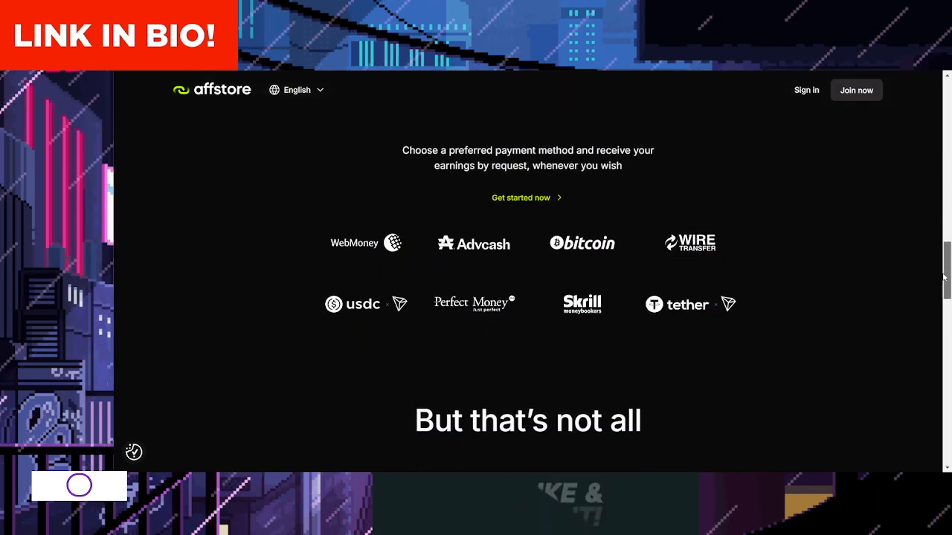
pyautogui.scroll(-3)
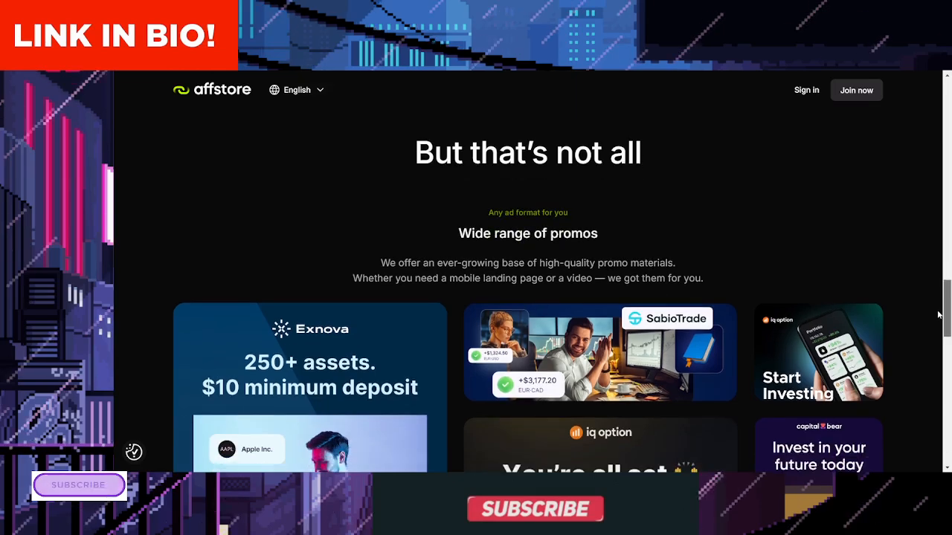
pyautogui.scroll(-3)
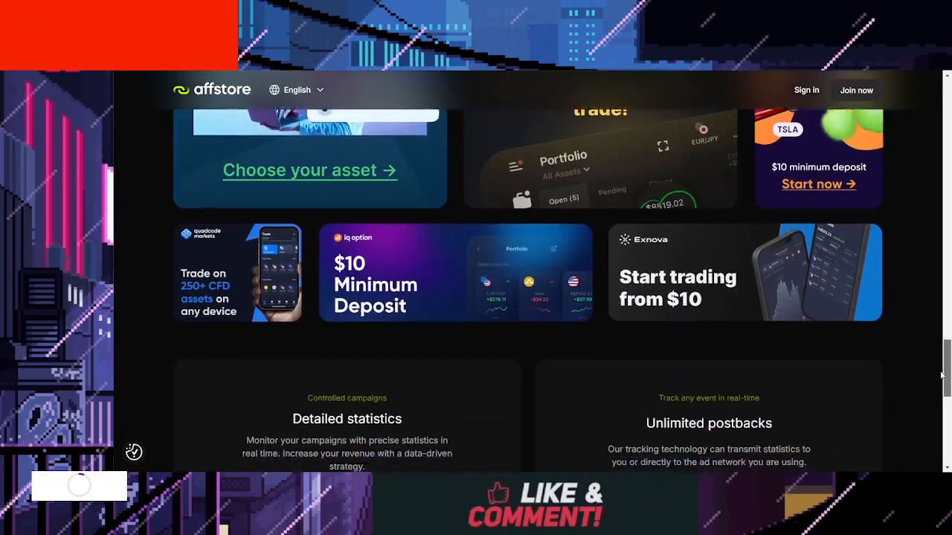
pyautogui.scroll(-3)
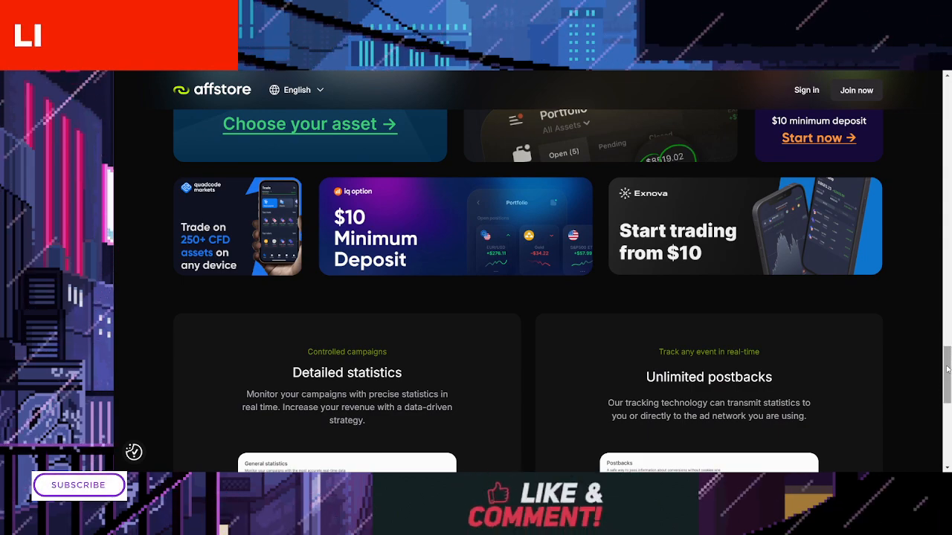
pyautogui.scroll(-3)
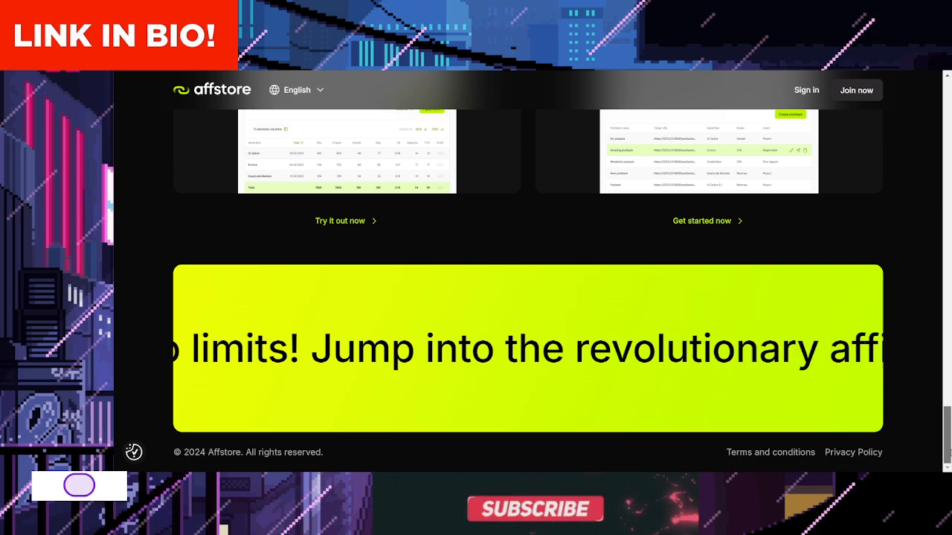
pyautogui.scroll(3)
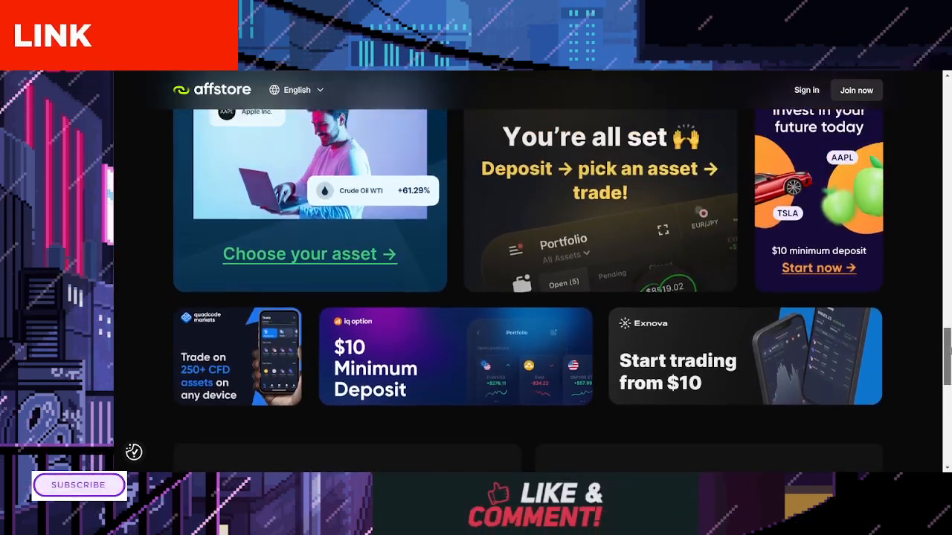
pyautogui.scroll(-3)
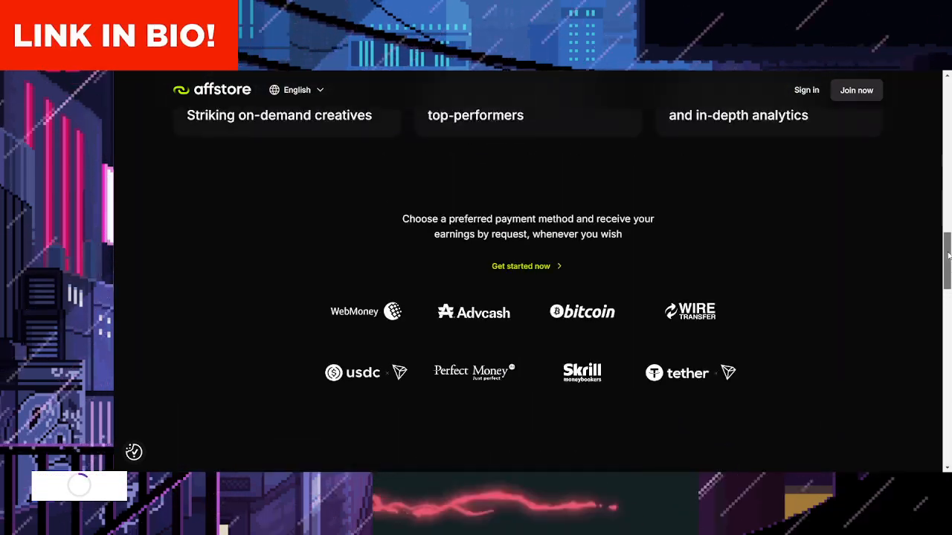
pyautogui.scroll(3)
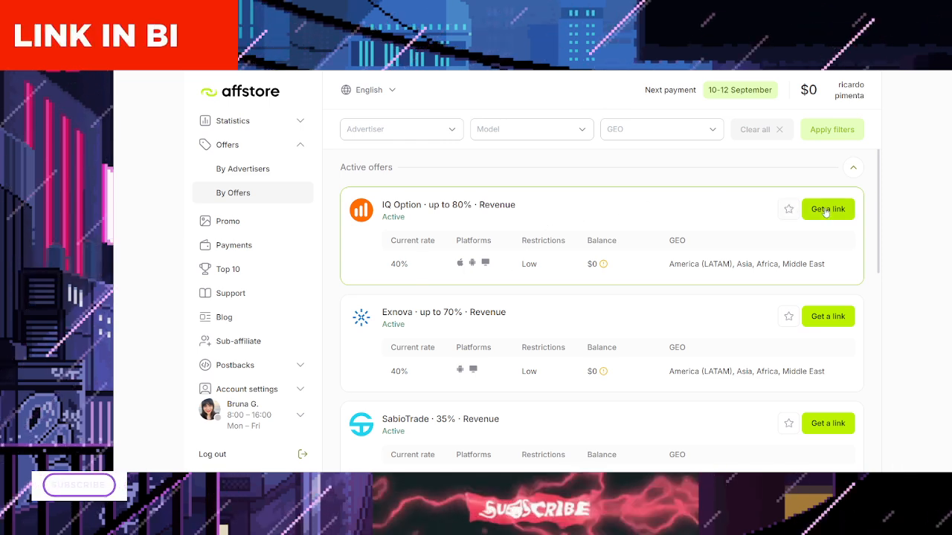
# - Get an affiliate link for IQ Option's up to 80% Revenue offer, opening its homepage
pyautogui.click(827, 209)
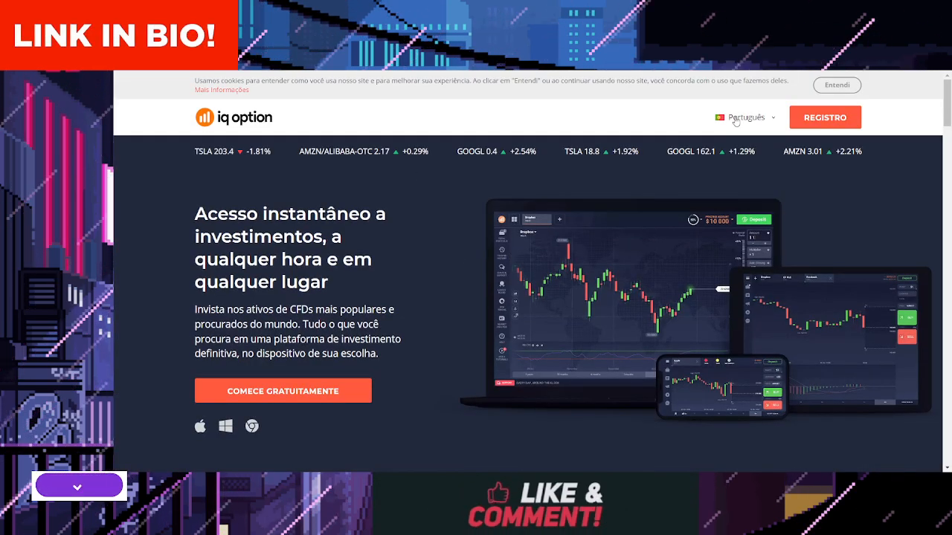
# - Switch the IQ Option site to English and scroll past the tutorials to the sign-up form
pyautogui.click(744, 116)
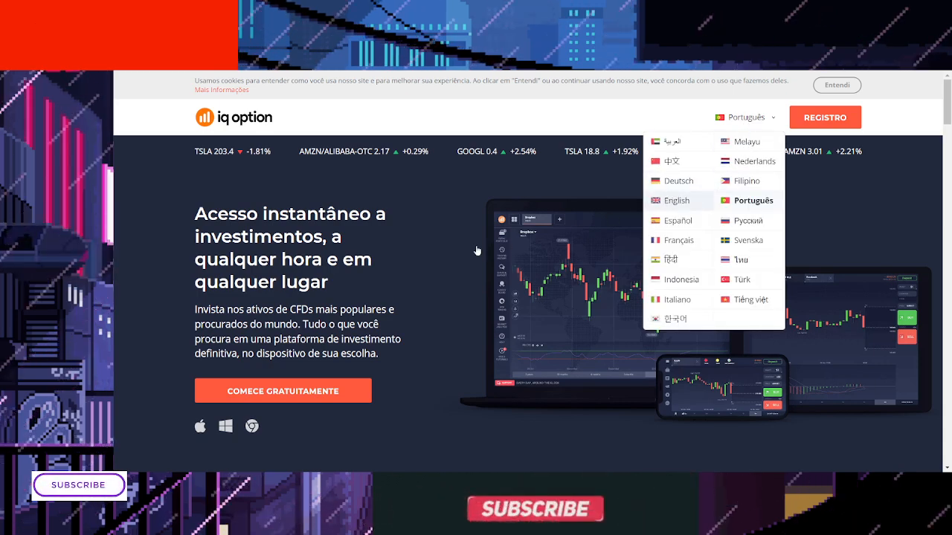
pyautogui.click(675, 200)
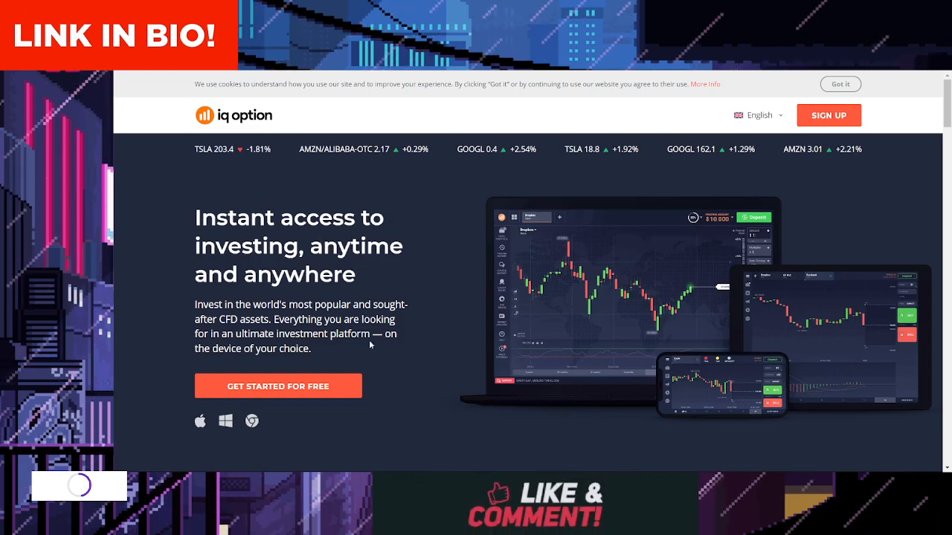
pyautogui.scroll(-3)
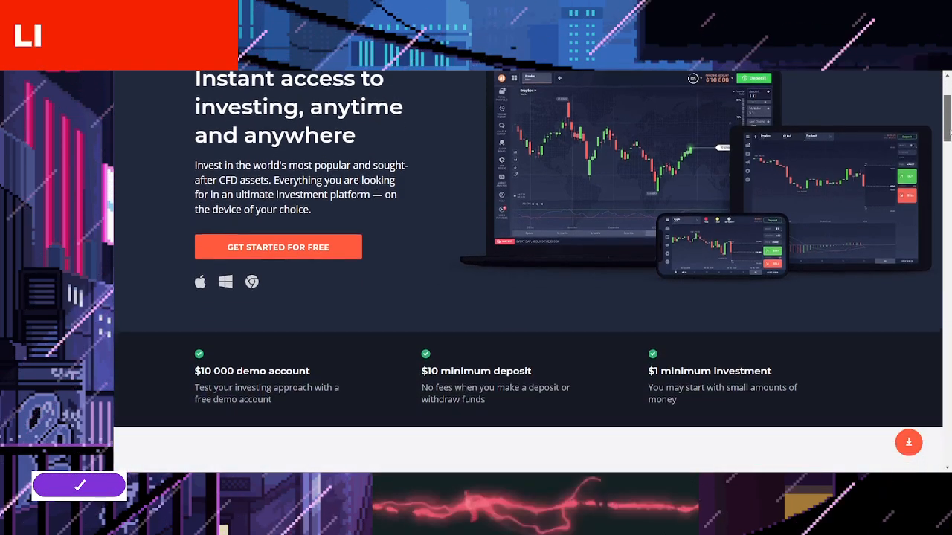
pyautogui.scroll(-3)
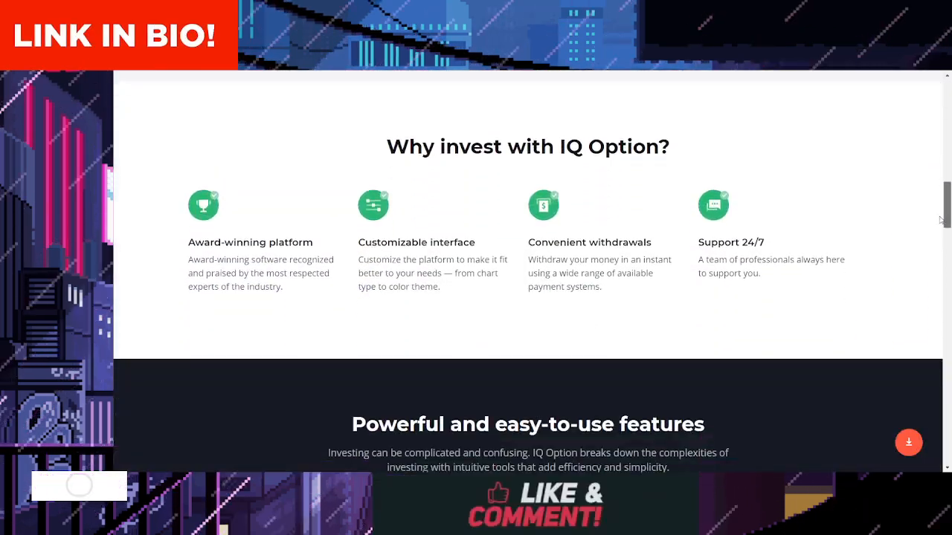
pyautogui.scroll(-3)
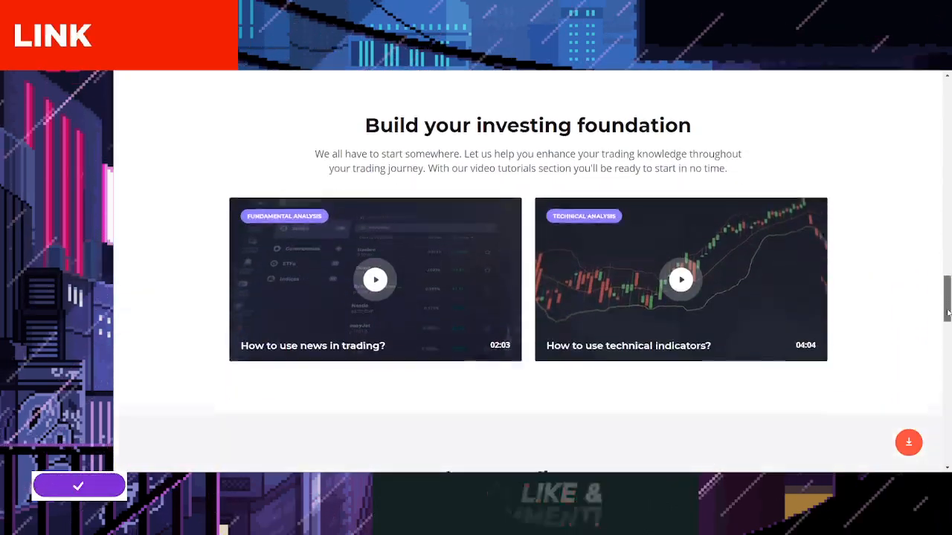
pyautogui.scroll(-3)
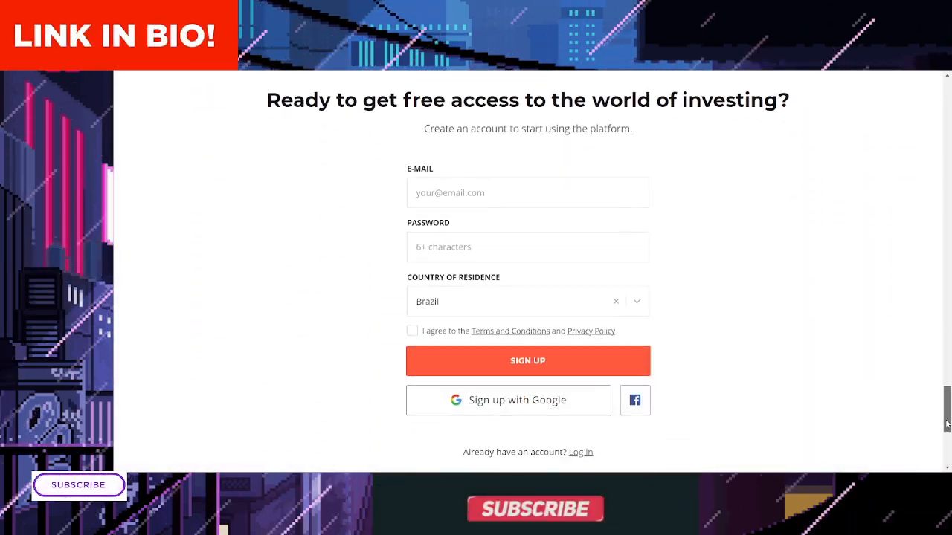
pyautogui.scroll(3)
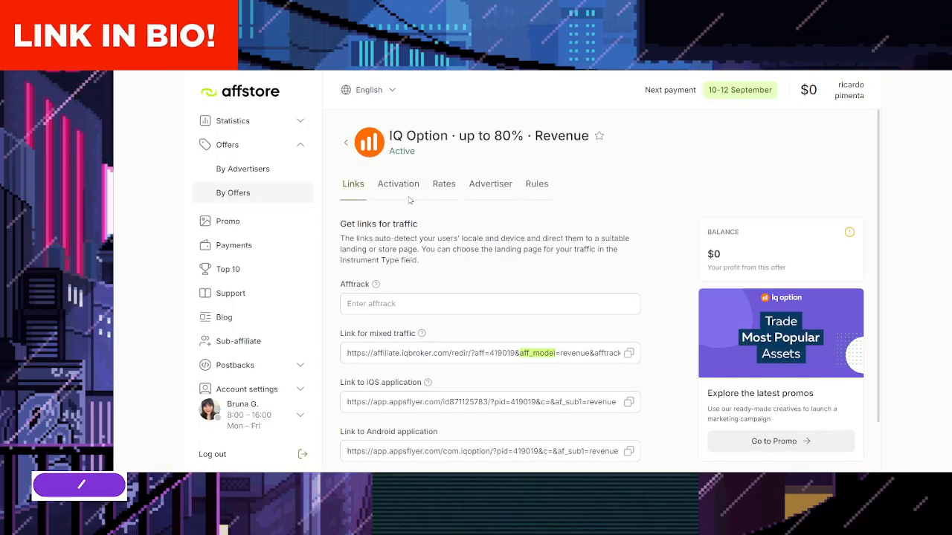
# - Show the IQ Option offer's Activation tab: activation passed, payments disabled
pyautogui.click(398, 183)
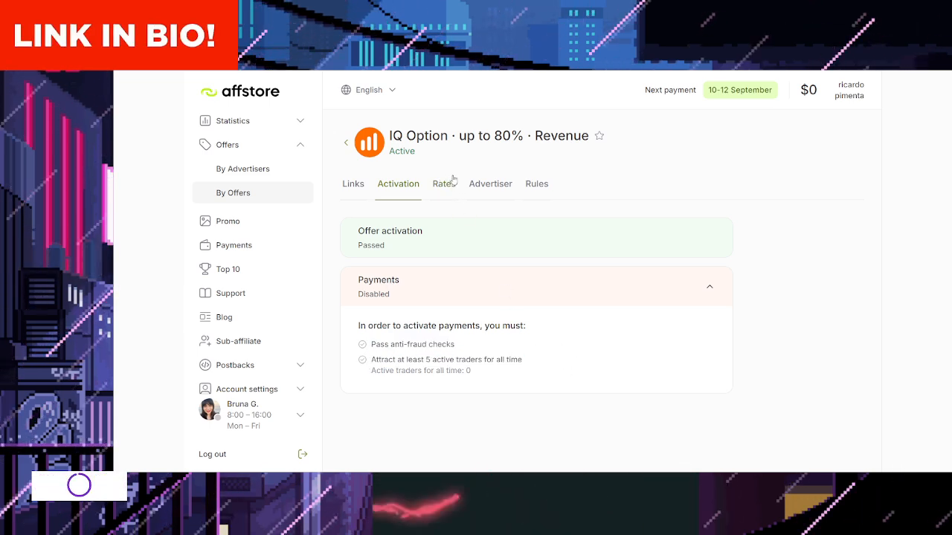
# - Review the revenue share rates (40%, 55%, 65%), then open the Advertiser tab
pyautogui.click(443, 183)
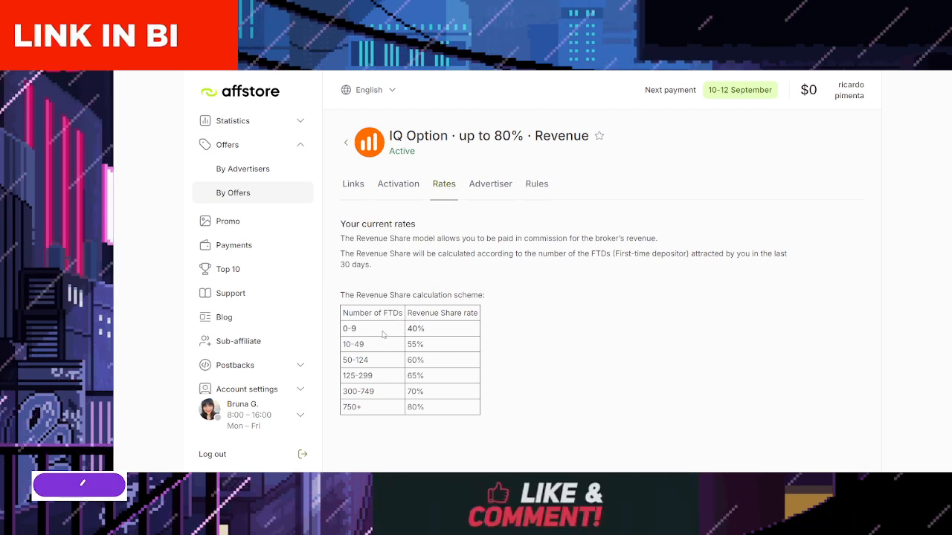
pyautogui.doubleClick(415, 327)
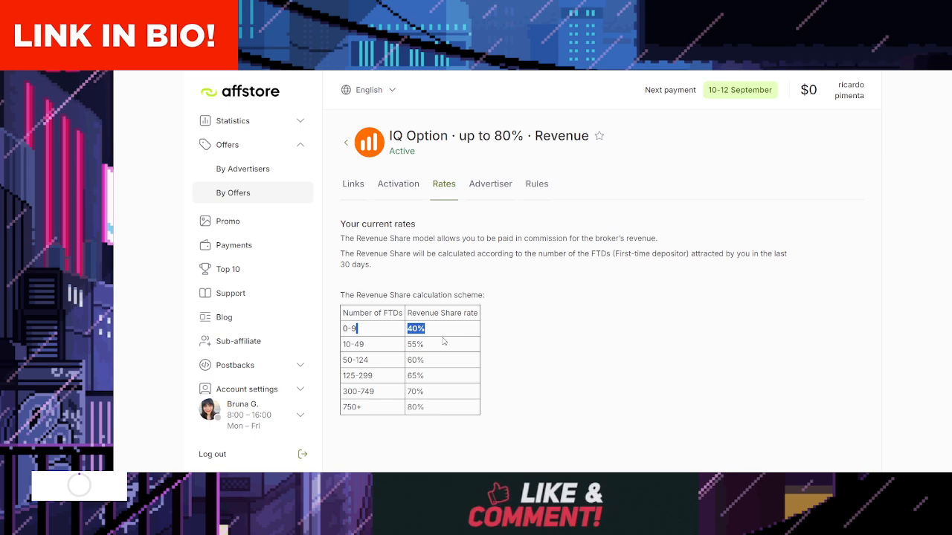
pyautogui.click(415, 344)
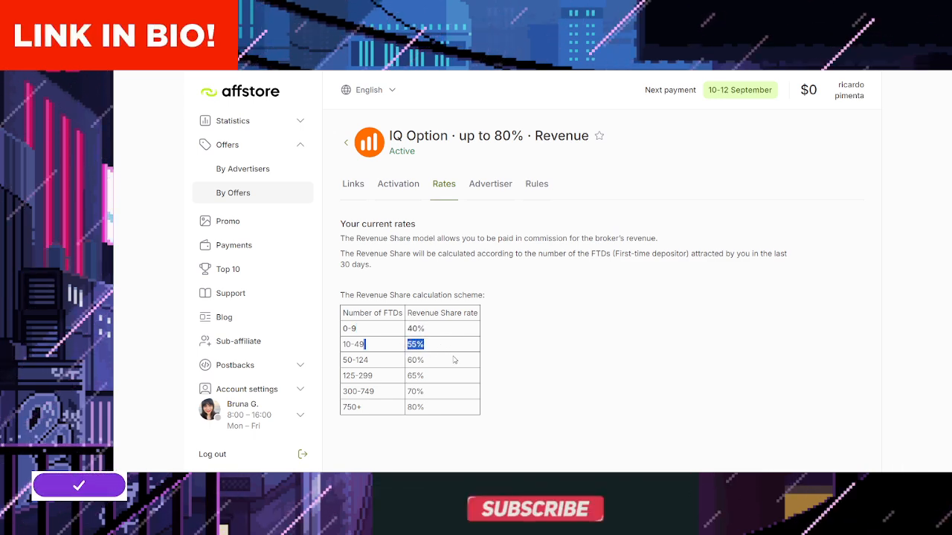
pyautogui.click(415, 360)
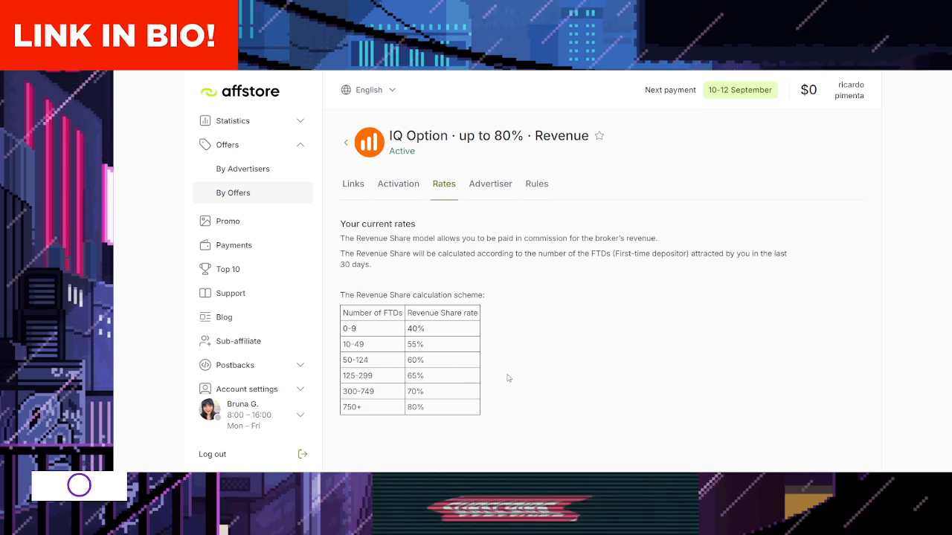
pyautogui.doubleClick(415, 375)
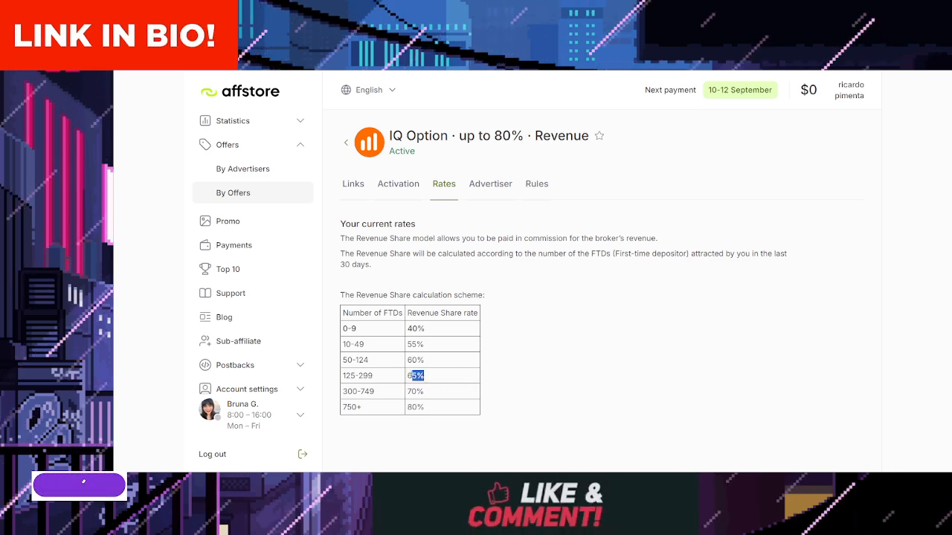
pyautogui.click(415, 391)
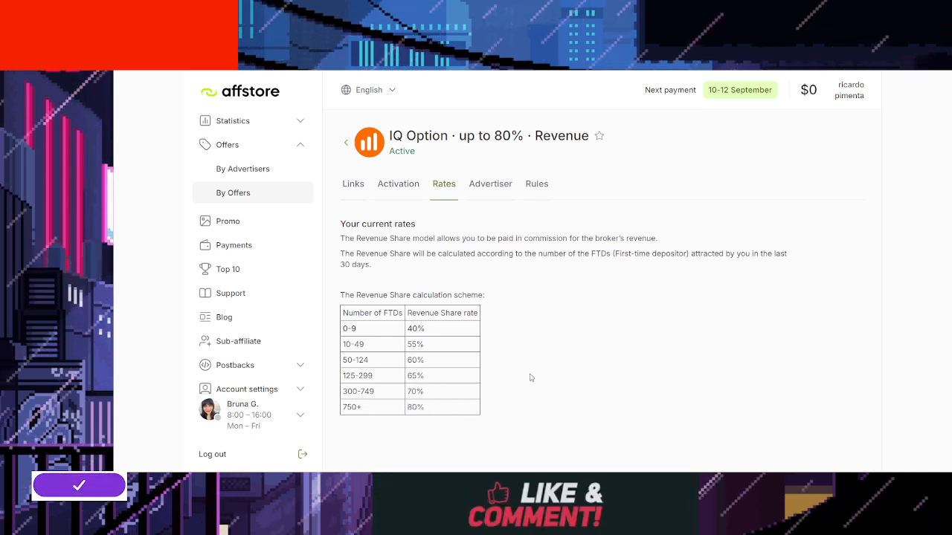
pyautogui.click(490, 183)
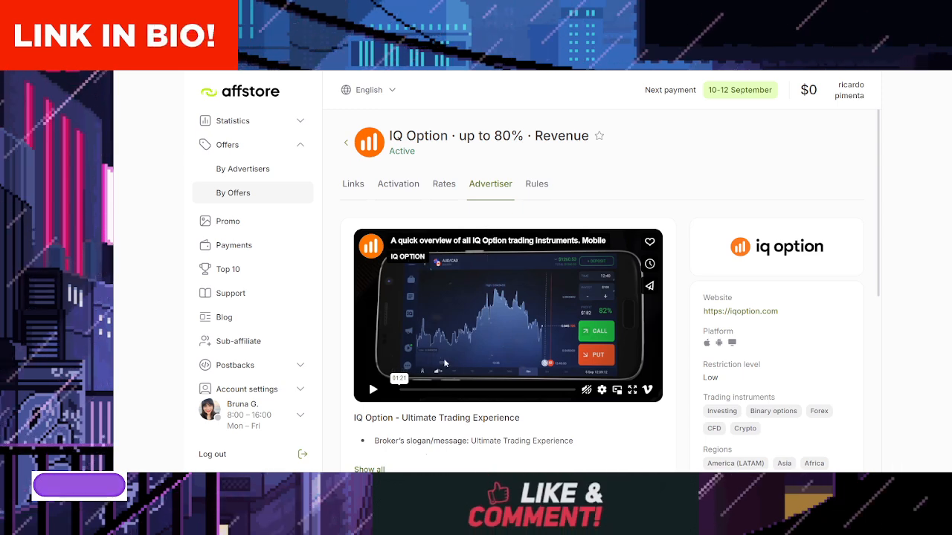
# - Scroll through the advertiser profile and review the offer's rules and general restrictions
pyautogui.scroll(-3)
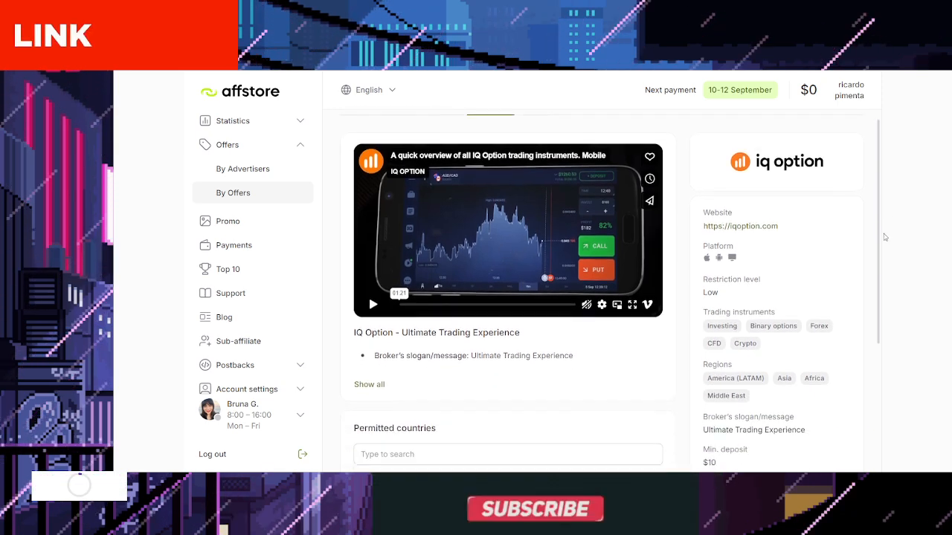
pyautogui.scroll(-3)
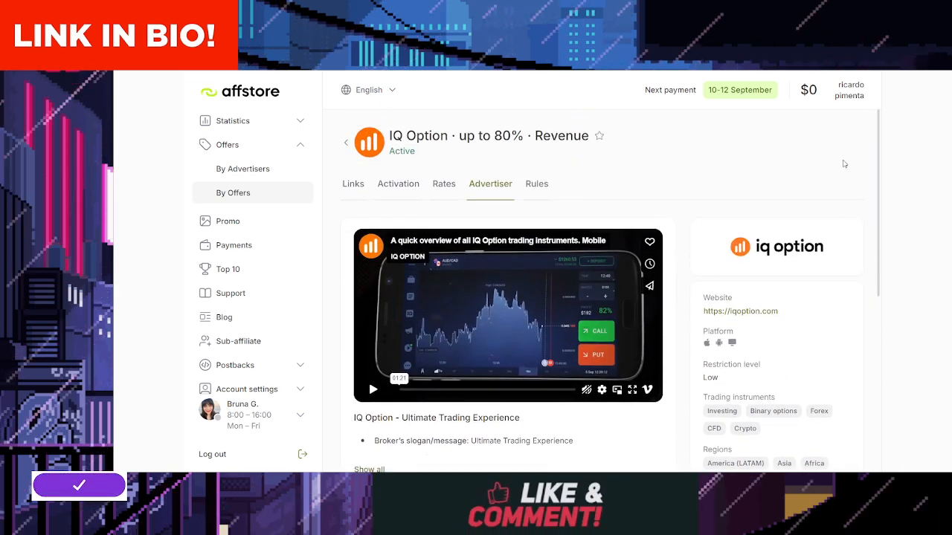
pyautogui.click(536, 184)
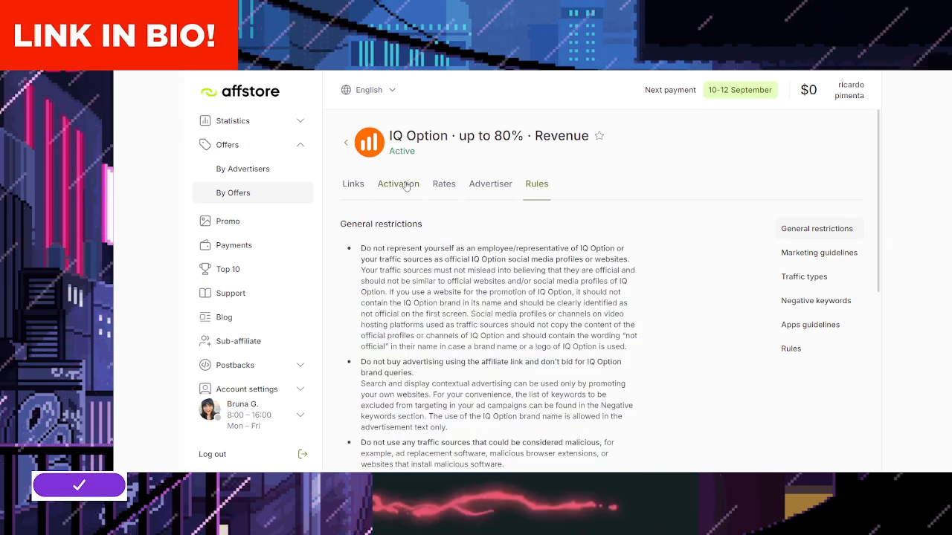
# - Show the offer's traffic links and highlight the mixed traffic link label
pyautogui.click(353, 184)
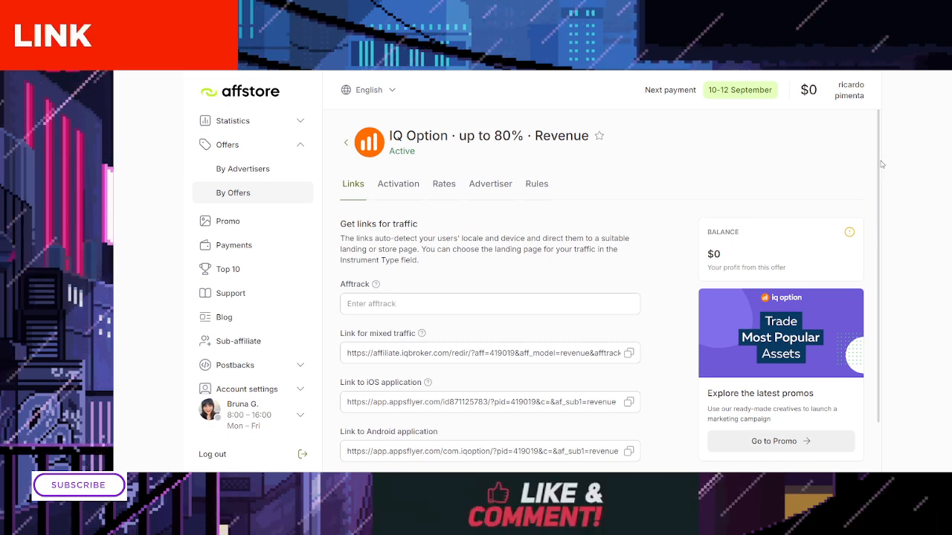
pyautogui.scroll(-3)
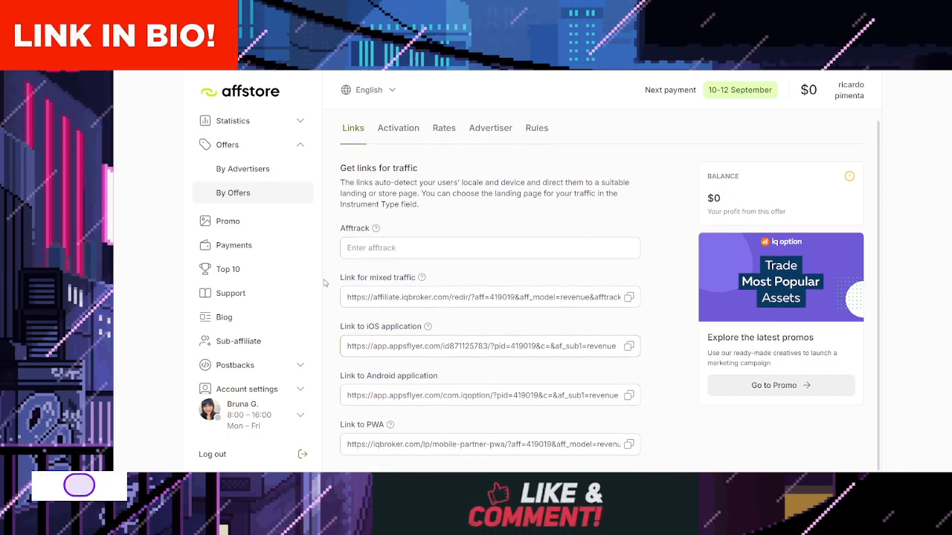
pyautogui.doubleClick(377, 277)
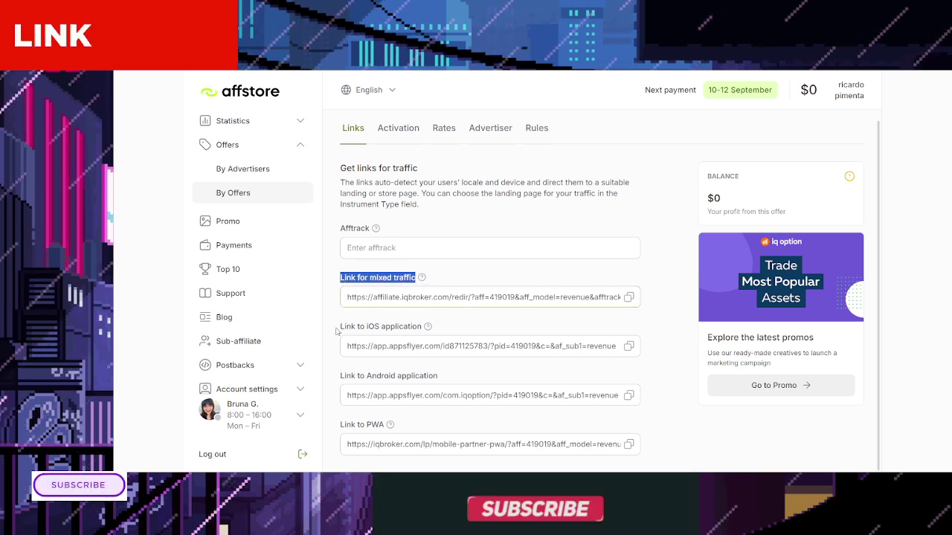